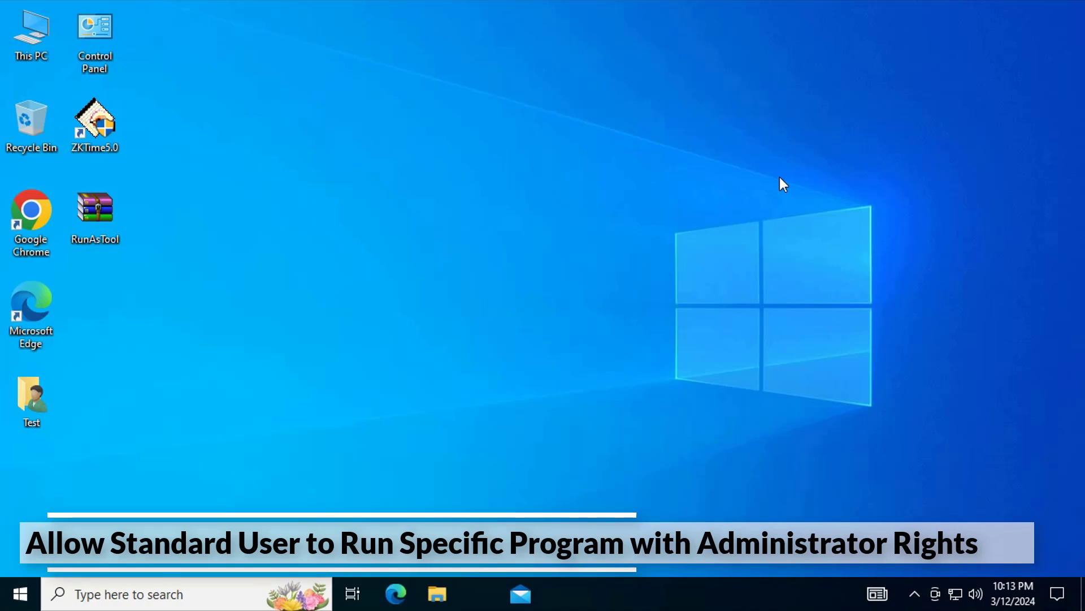
- Try ZKTime5.0 as a standard user, decline the password, then select RunAsTool.exe in its folder
click(94, 125)
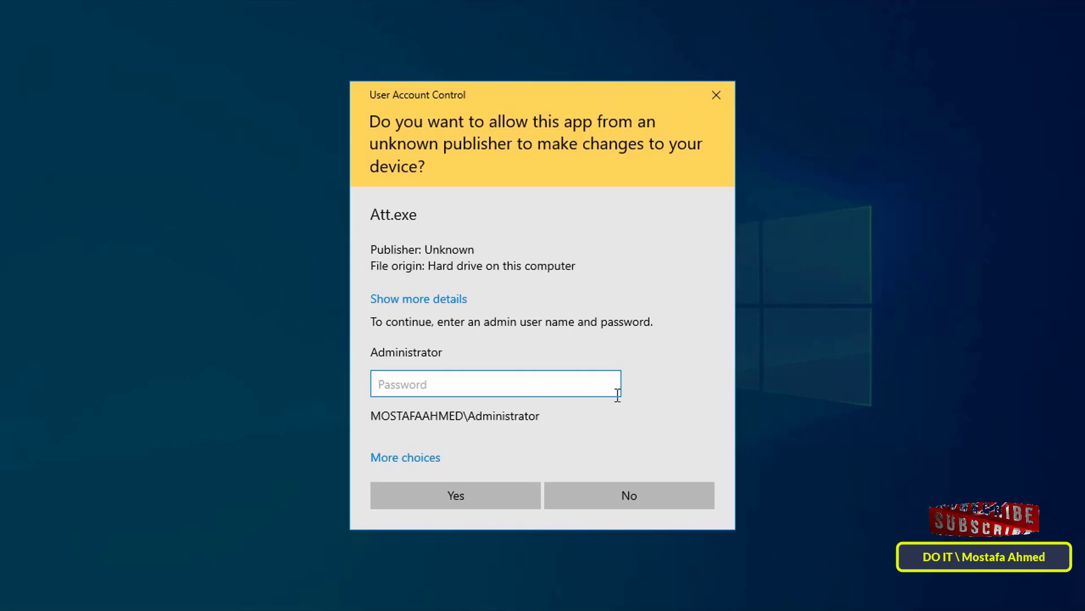
mouse_move(682, 386)
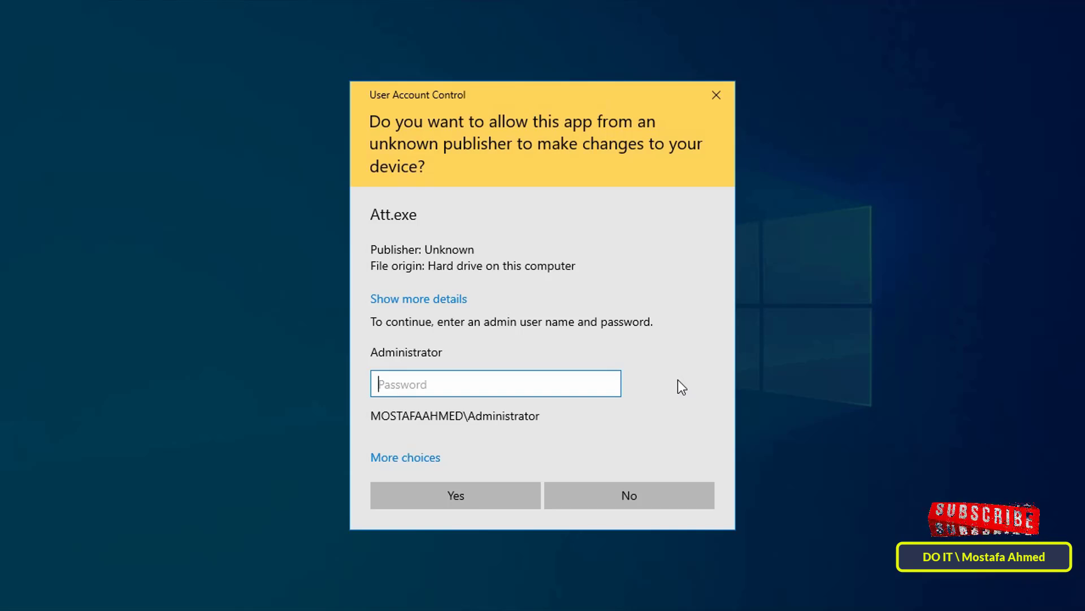
click(629, 495)
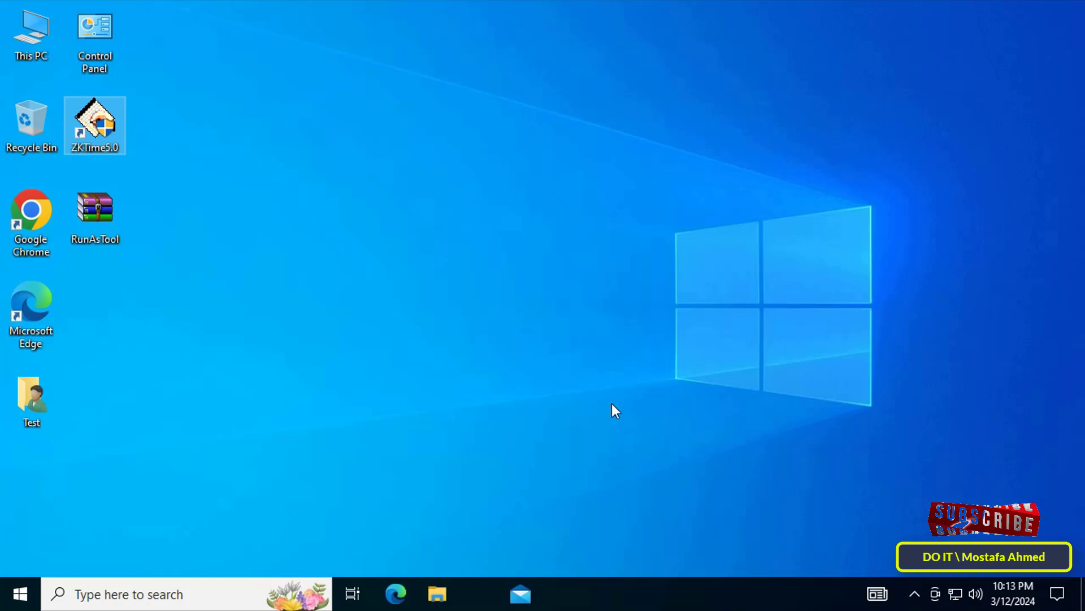
click(95, 217)
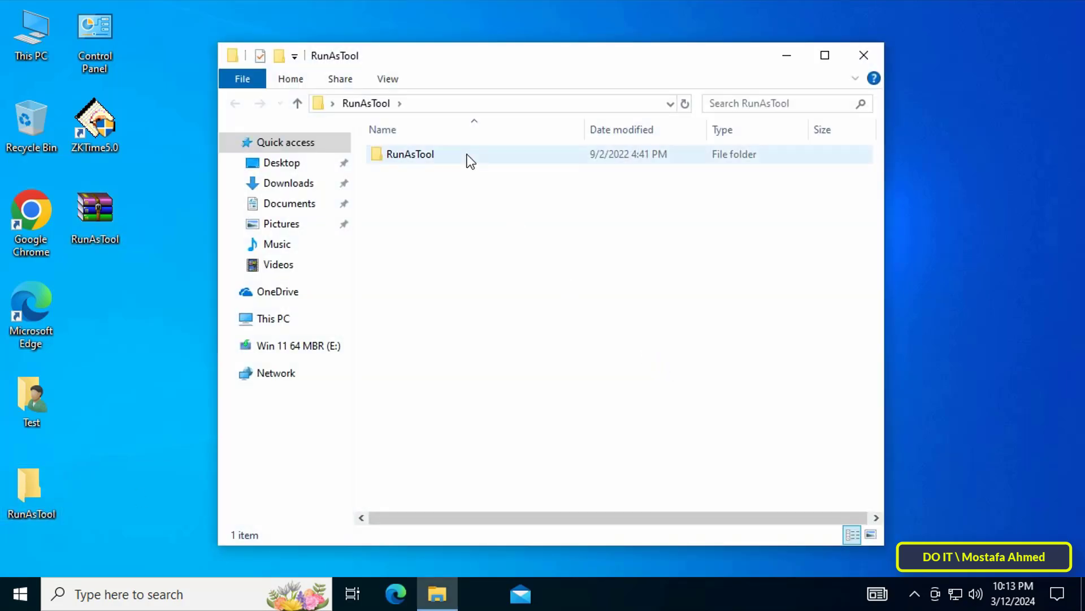
double_click(410, 154)
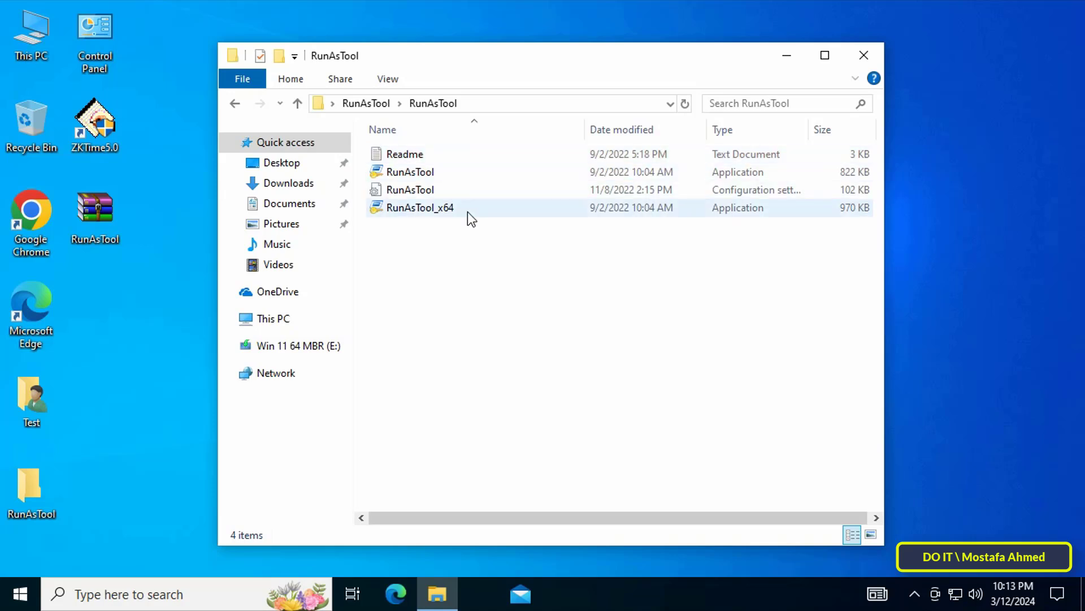
click(409, 172)
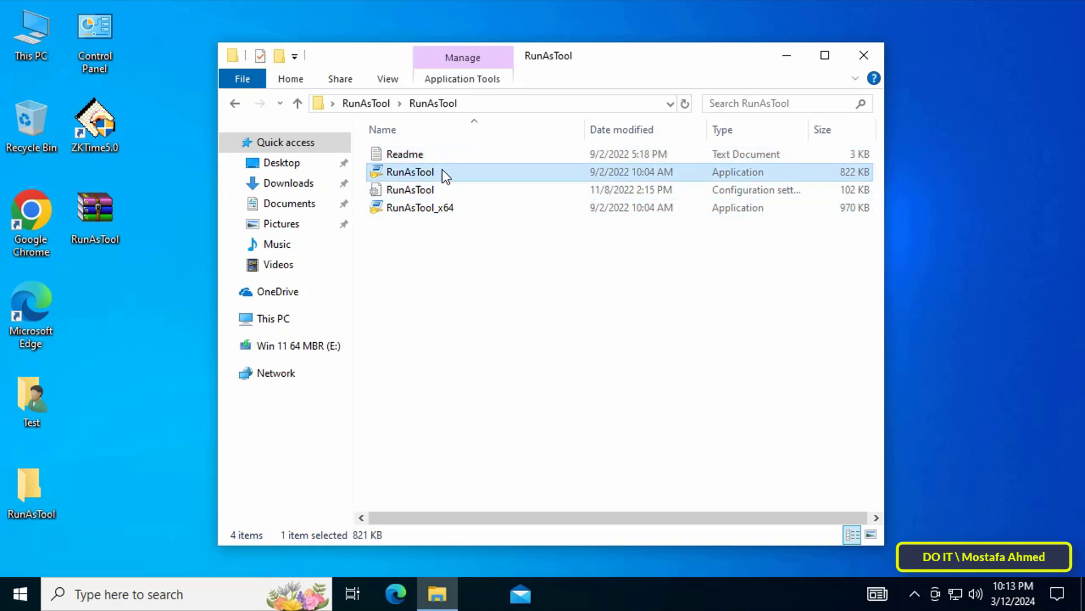
- Launch RunAsTool.exe, apply the Administrator password in Select Admin, and relaunch it
double_click(409, 171)
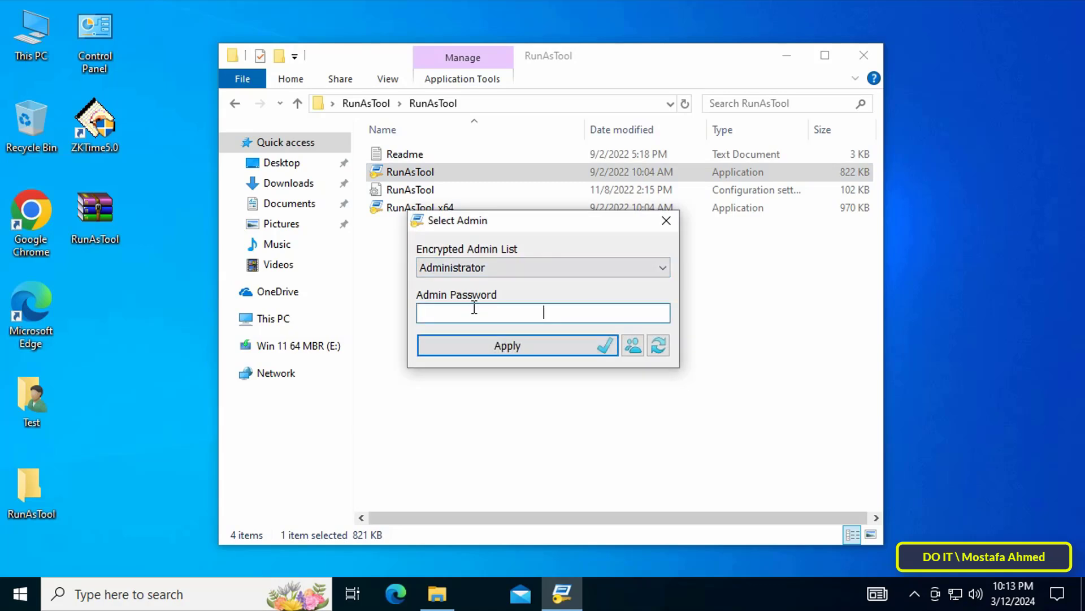
text(*)
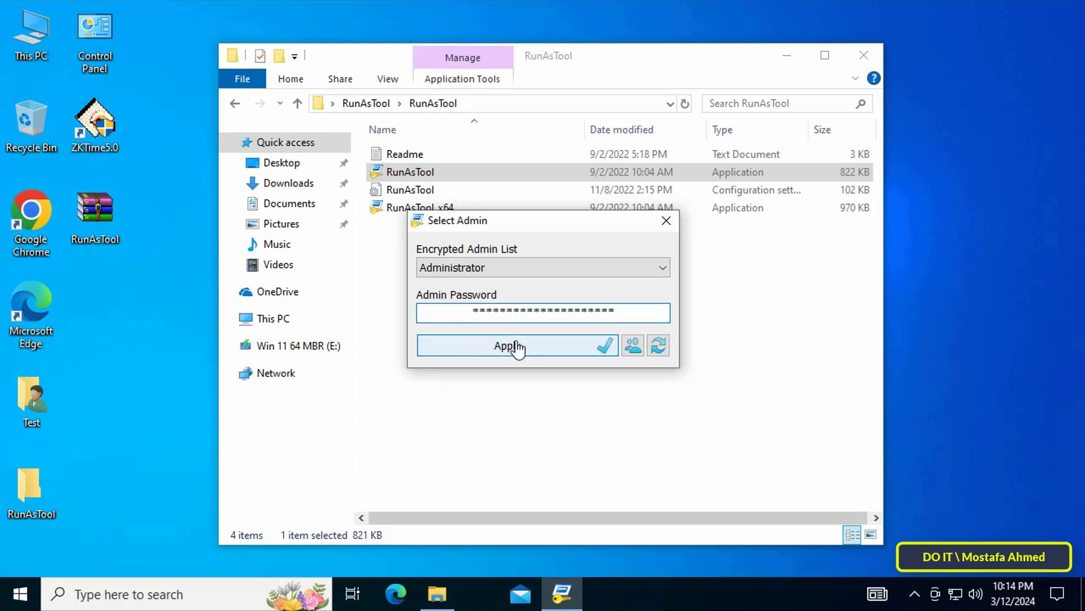
click(517, 345)
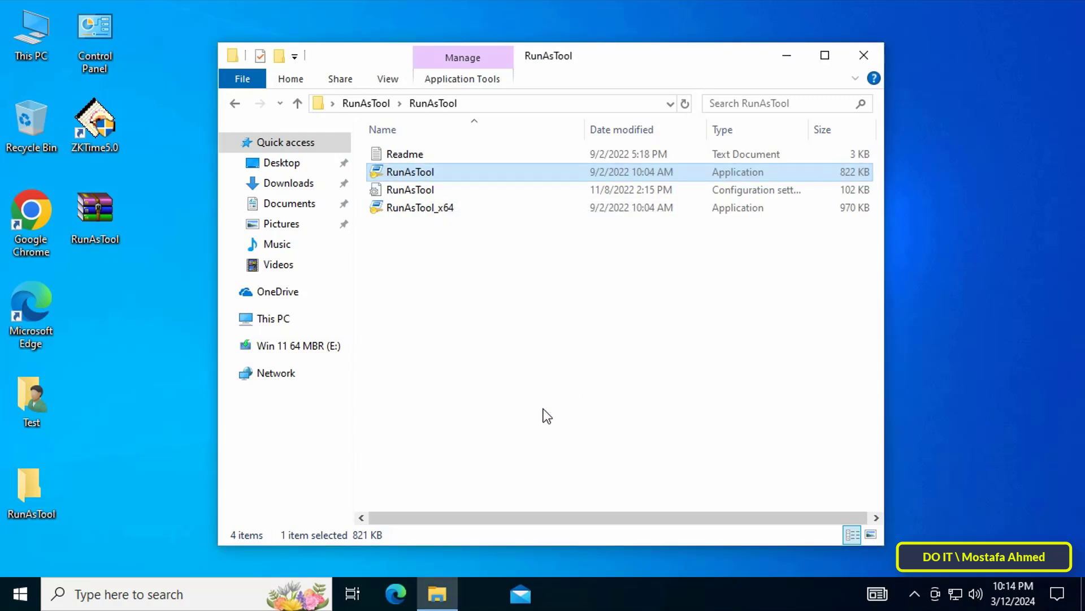
double_click(410, 172)
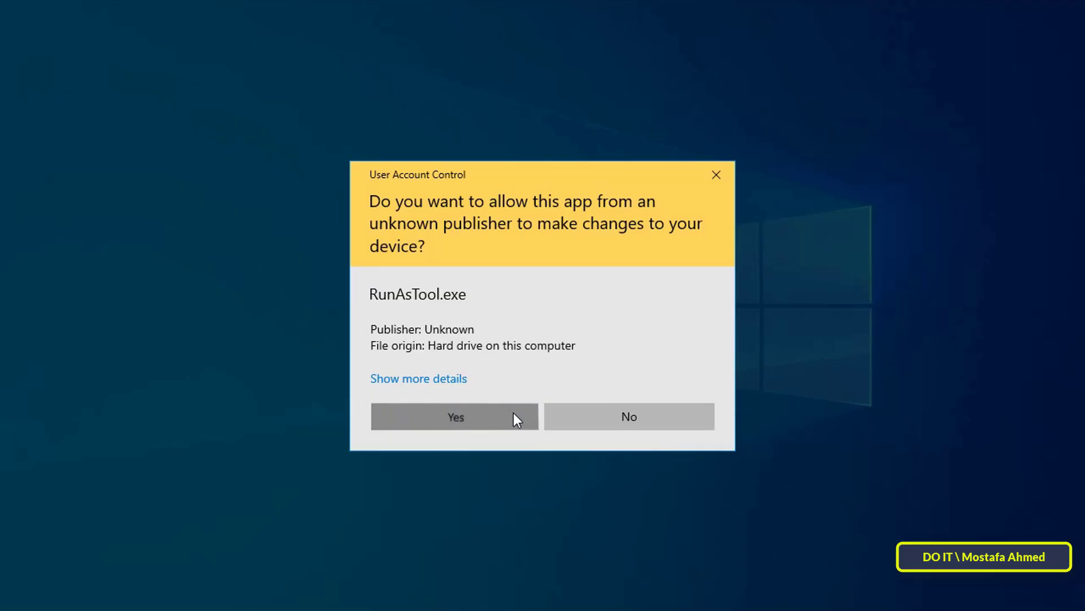
- Approve the UAC prompt and reveal ZKTime5.0's Att.exe via Open File Location
click(455, 416)
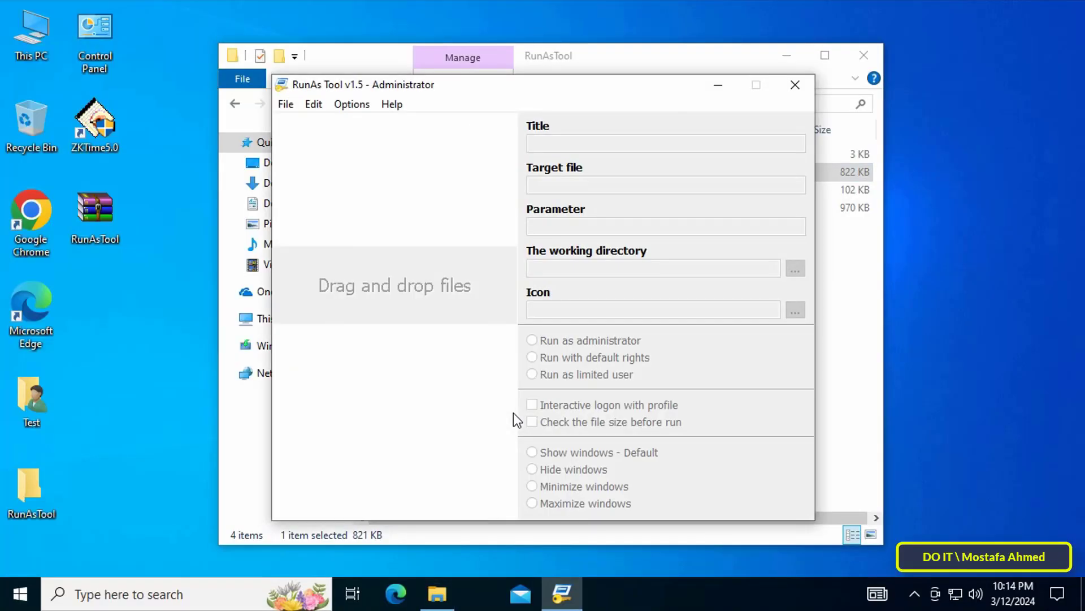
mouse_move(873, 61)
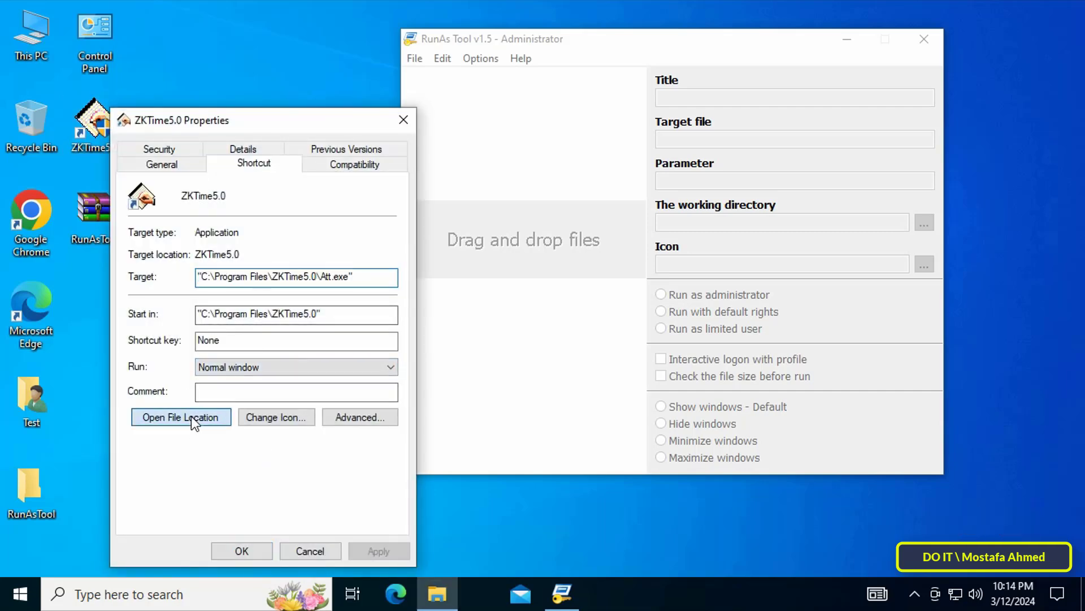
click(181, 416)
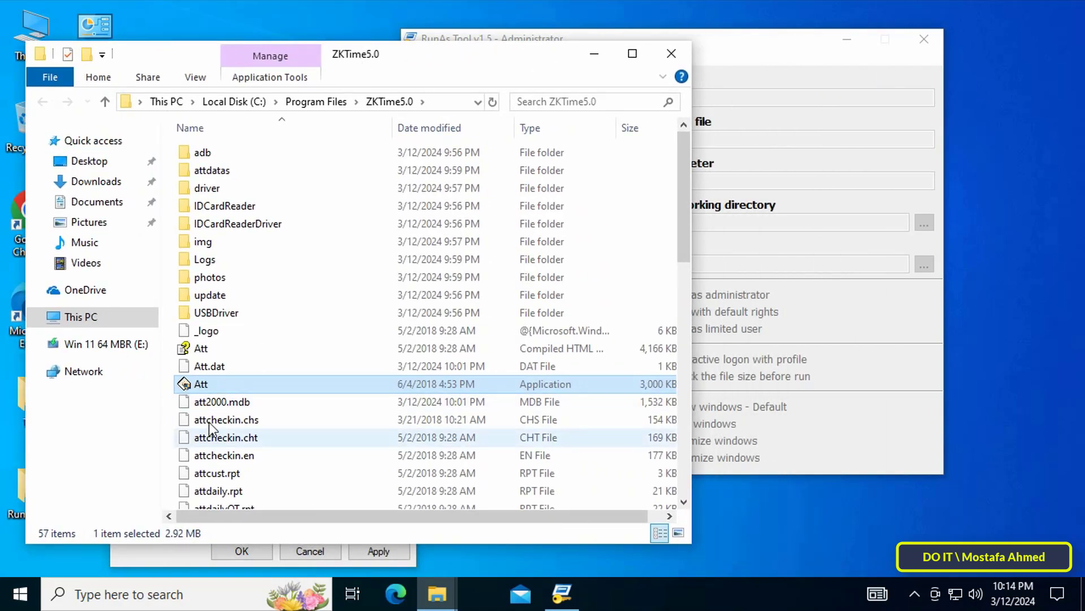
- Add C:\Program Files\ZKTime5.0\Att.exe as the 'with ad' entry, kept as Run as administrator
click(311, 102)
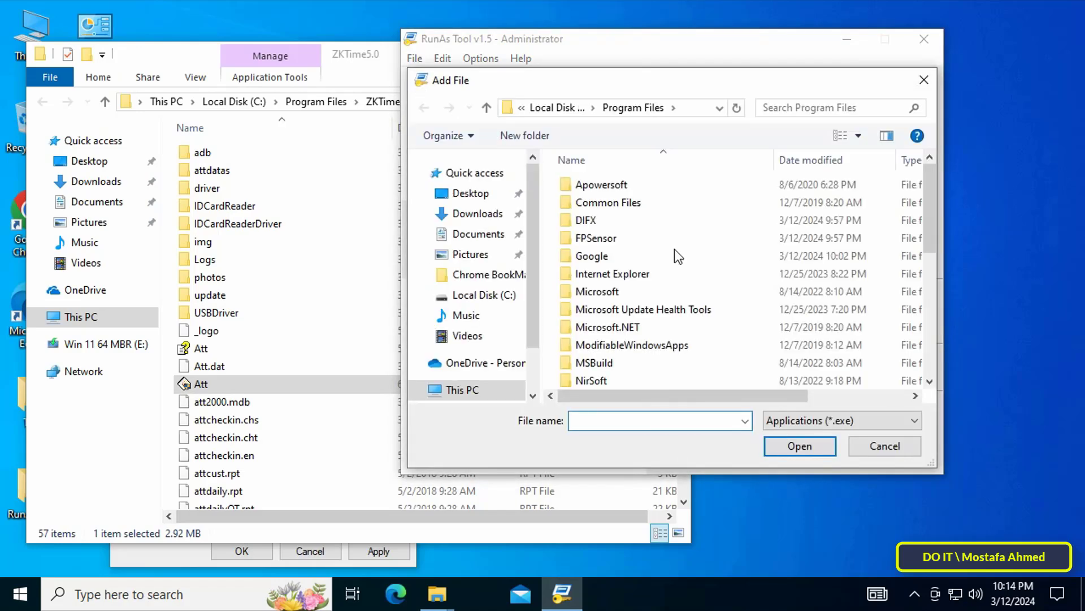
click(461, 389)
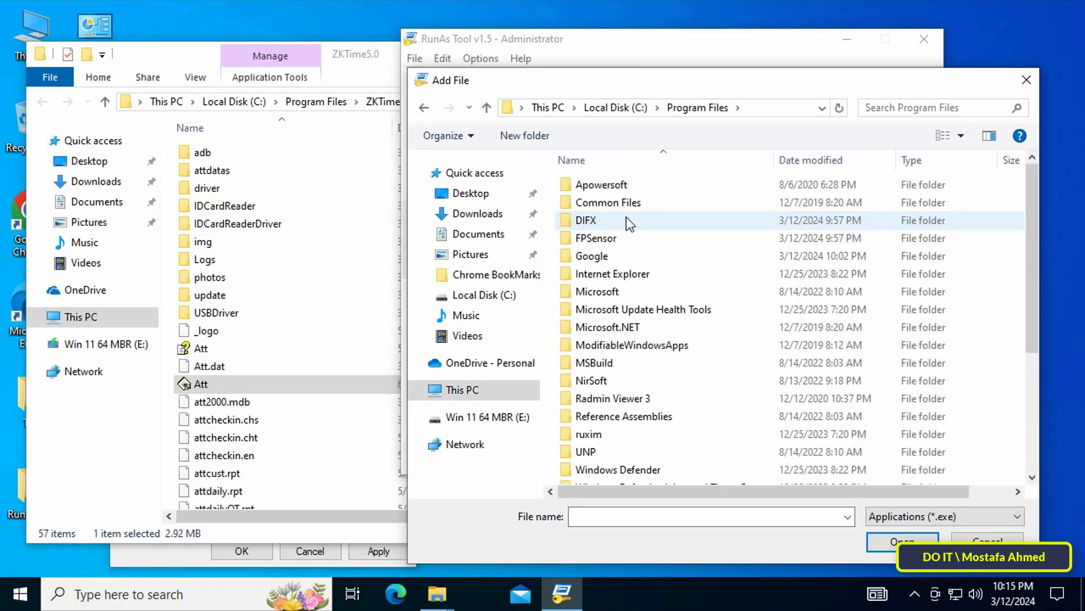
double_click(610, 220)
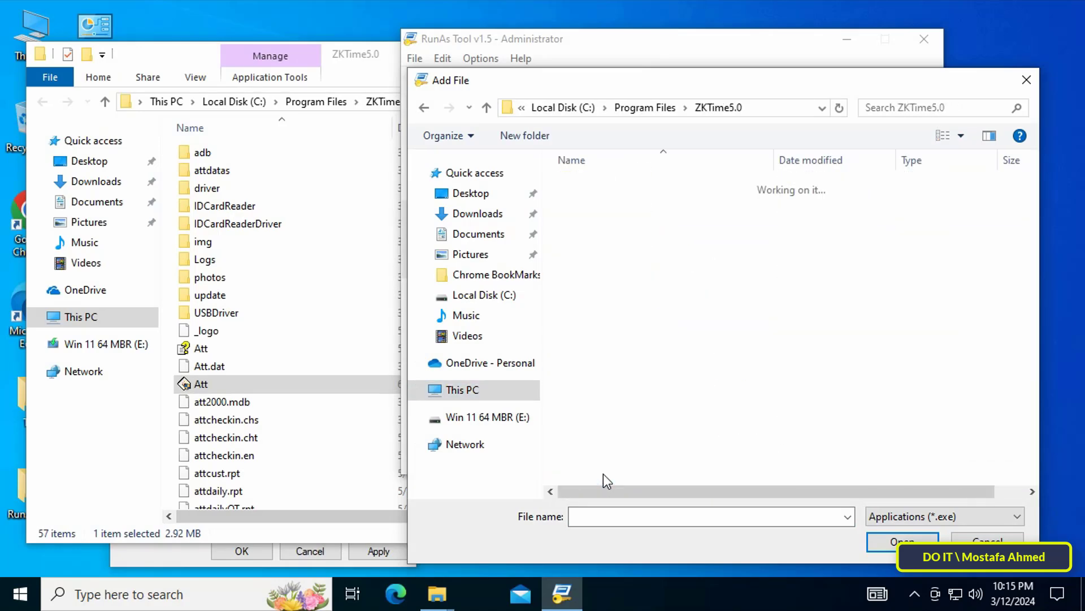
click(900, 541)
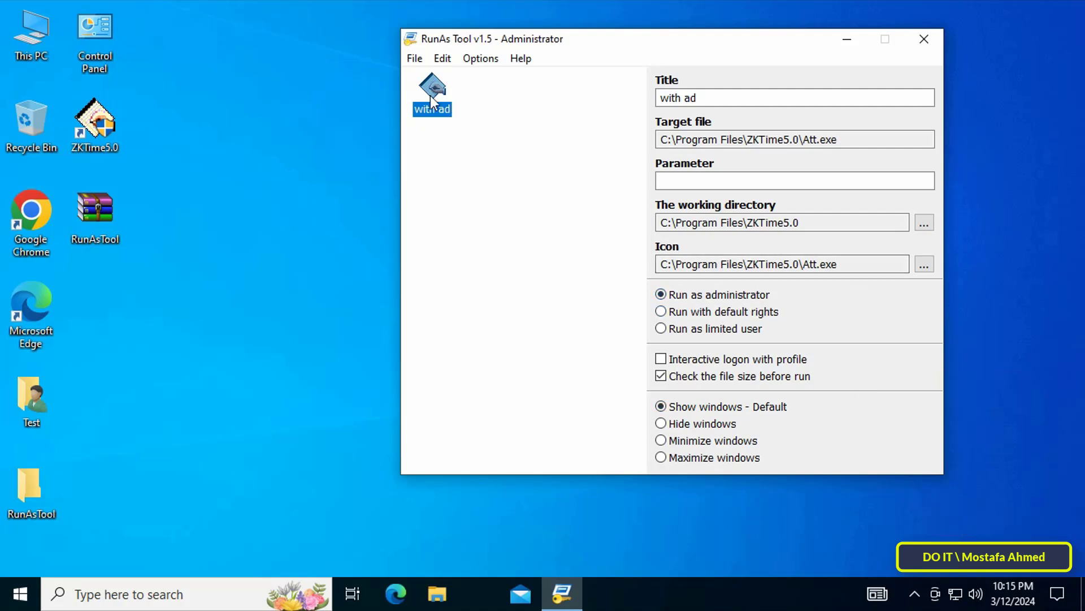
- Save a 'ZK TIME 5.0 Without Password' shortcut for the 'with ad' entry to the public desktop
right_click(431, 93)
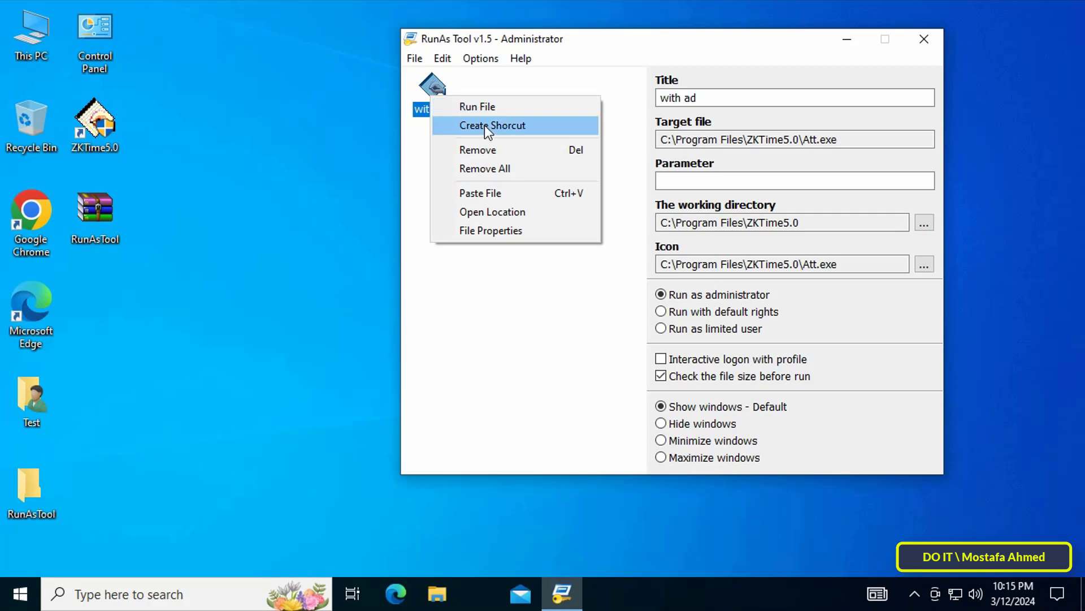
click(492, 125)
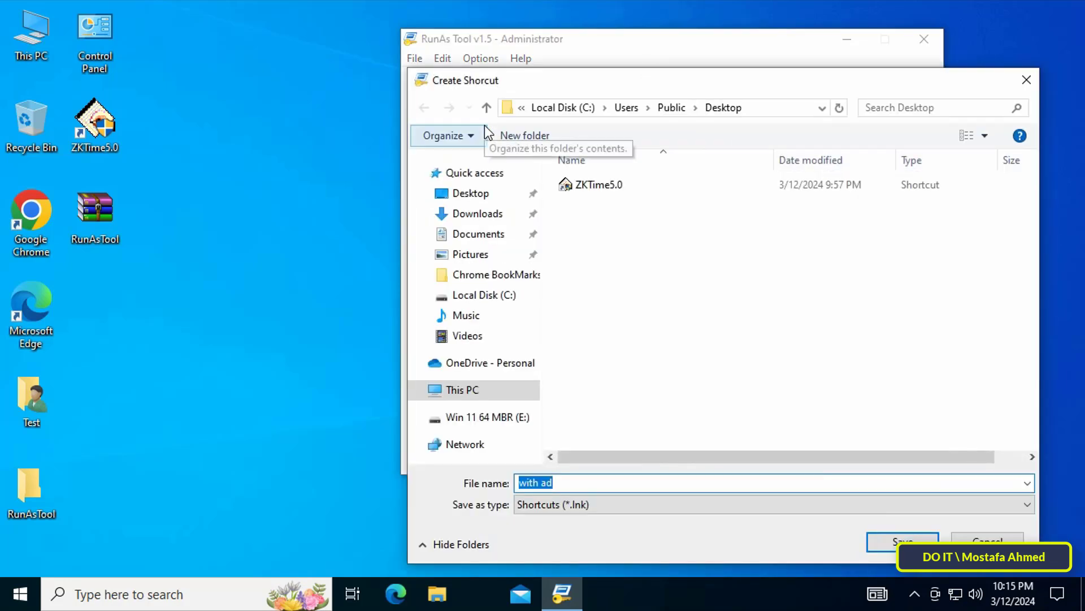
text(ZK)
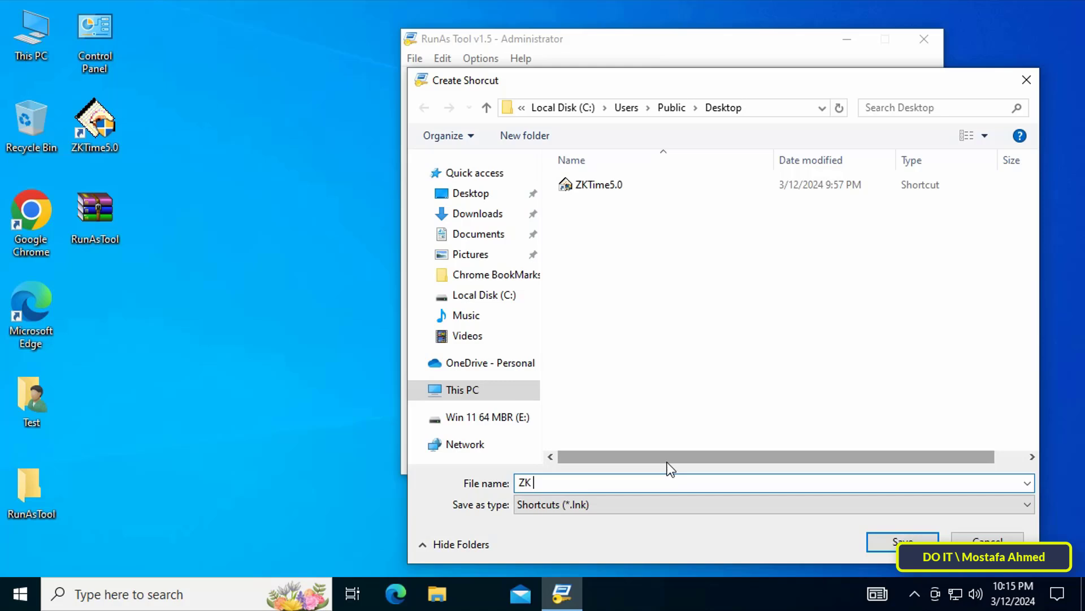
text(TIME 5.0)
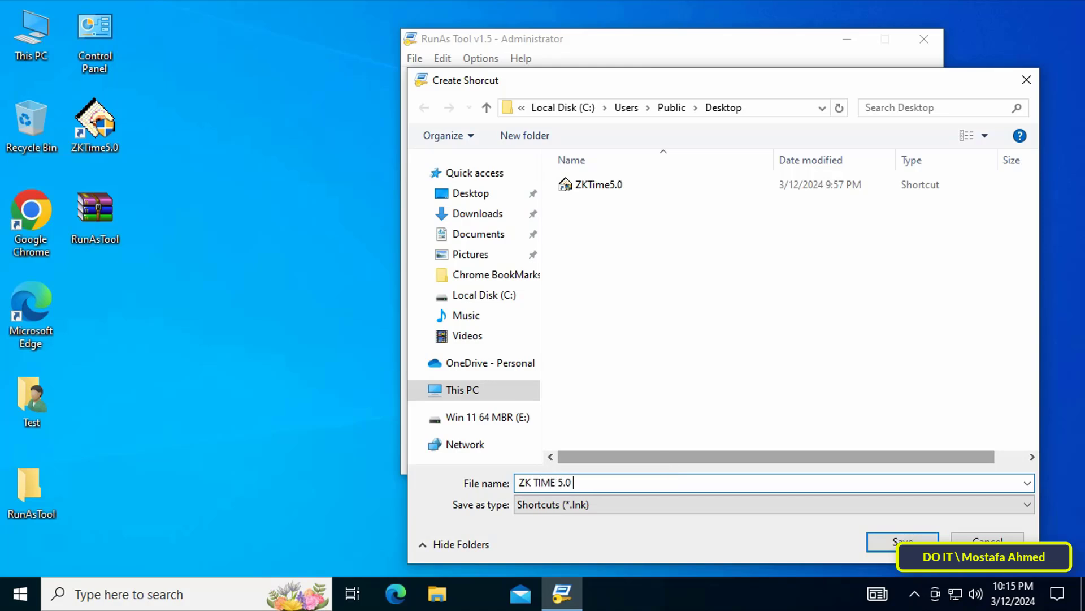
text(Without)
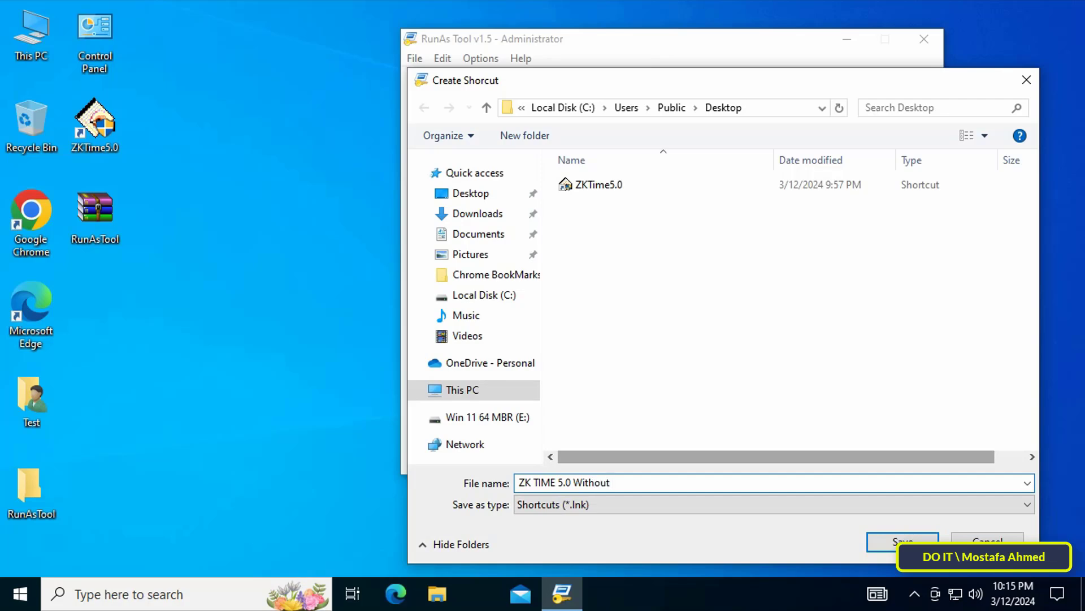
click(902, 541)
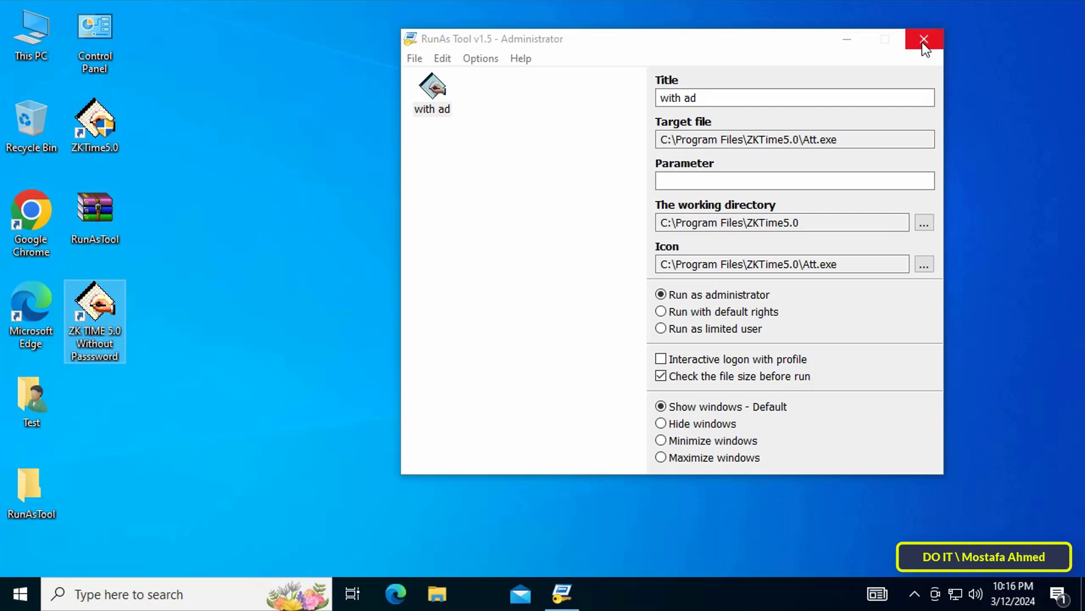
- Close the RunAsTool window with its X button
click(923, 39)
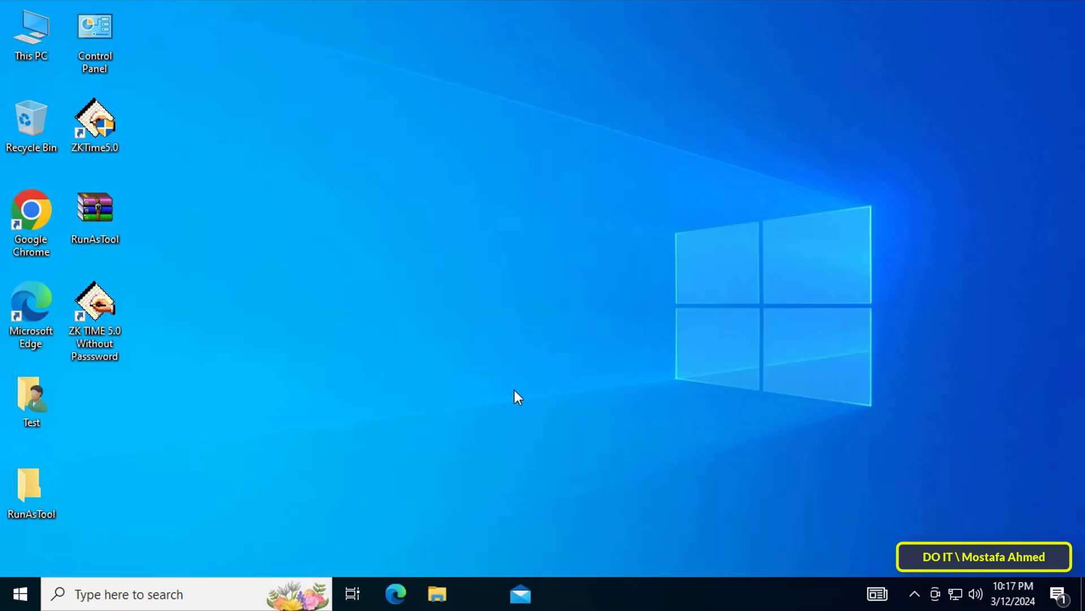
mouse_move(518, 397)
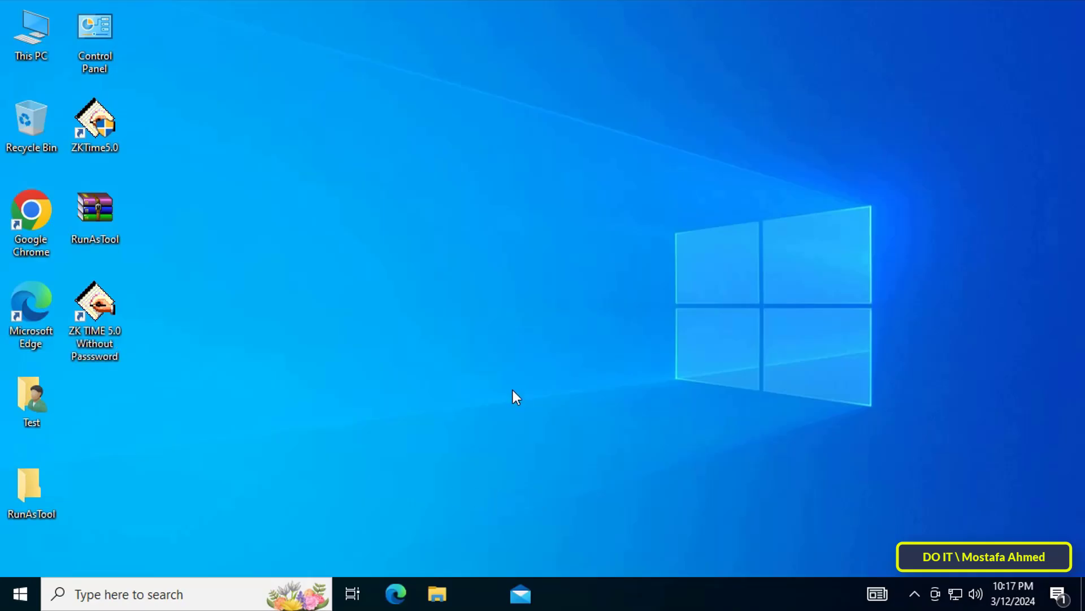